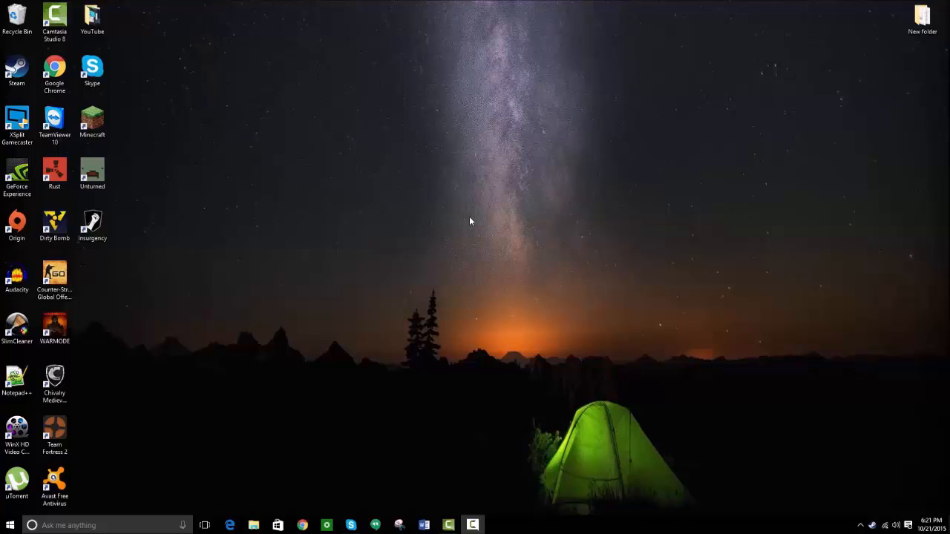
{"action": "mouse_move", "coordinate": [425, 217]}
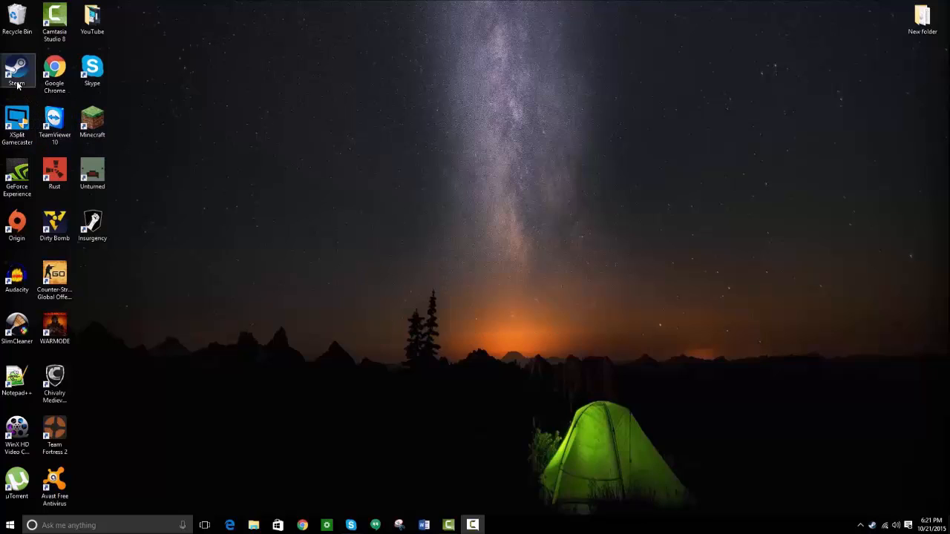
Step: Launch Steam from the desktop shortcut to reach the Insurgency library page
{"action": "double_click", "coordinate": [15, 65]}
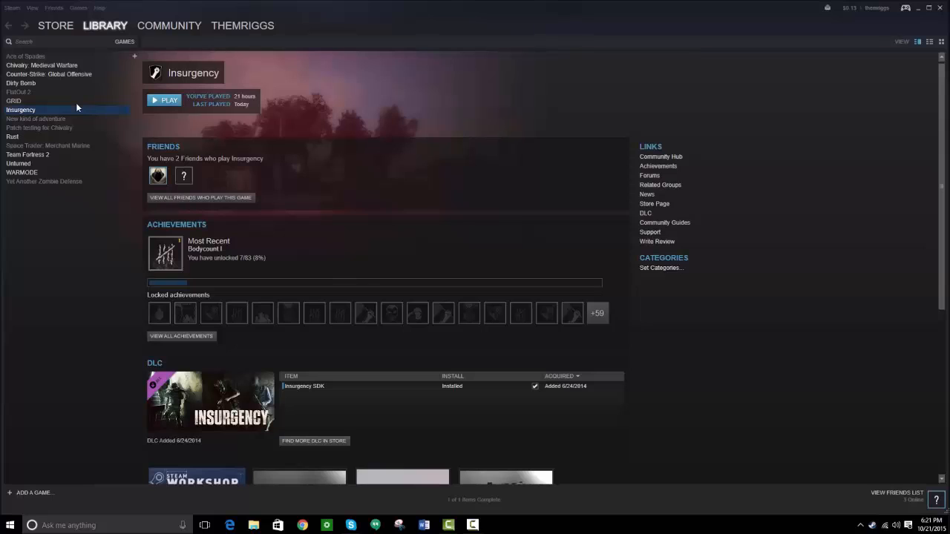
{"action": "mouse_move", "coordinate": [50, 11]}
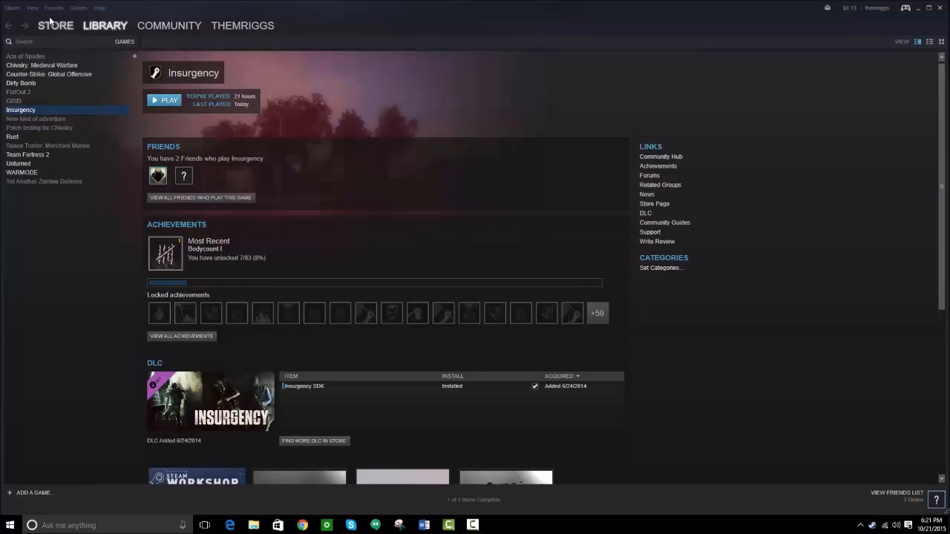
{"action": "mouse_move", "coordinate": [768, 36]}
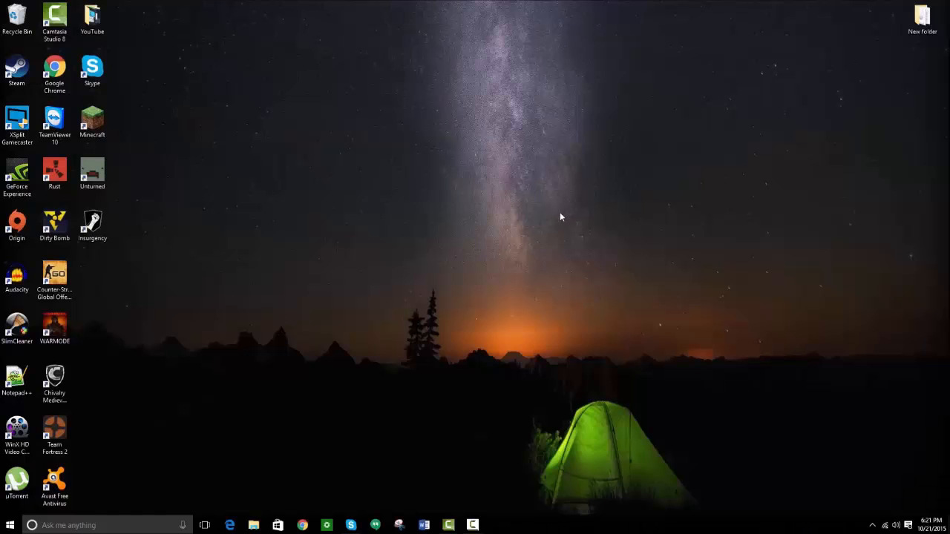
{"action": "mouse_move", "coordinate": [564, 272]}
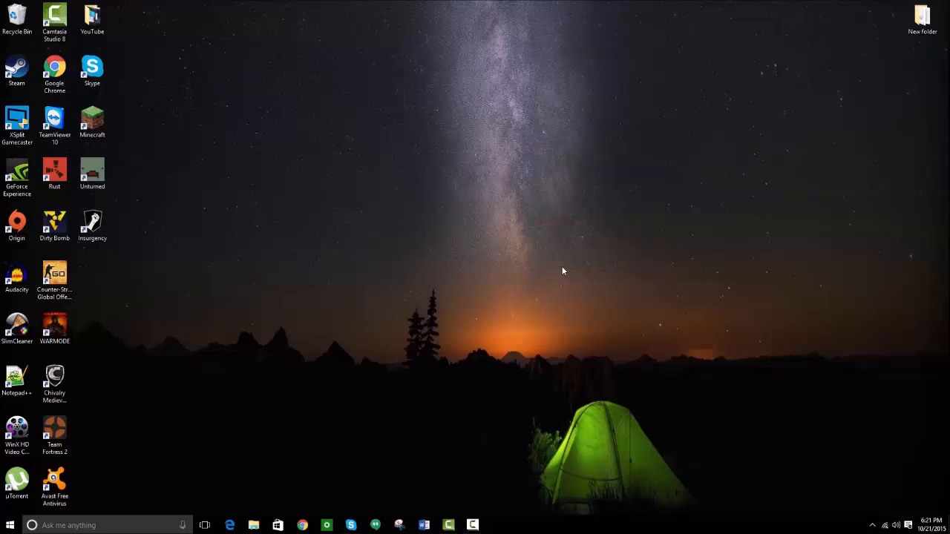
{"action": "mouse_move", "coordinate": [519, 489]}
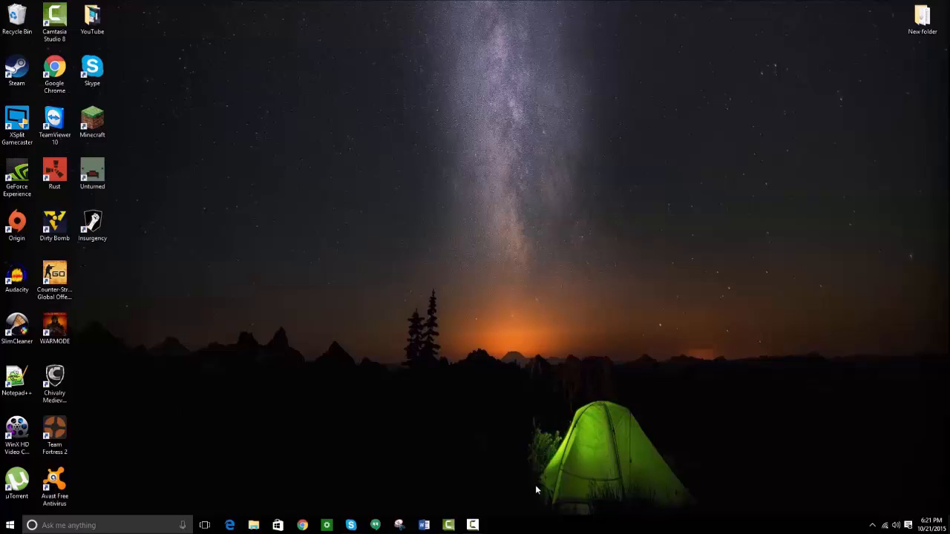
{"action": "mouse_move", "coordinate": [516, 528]}
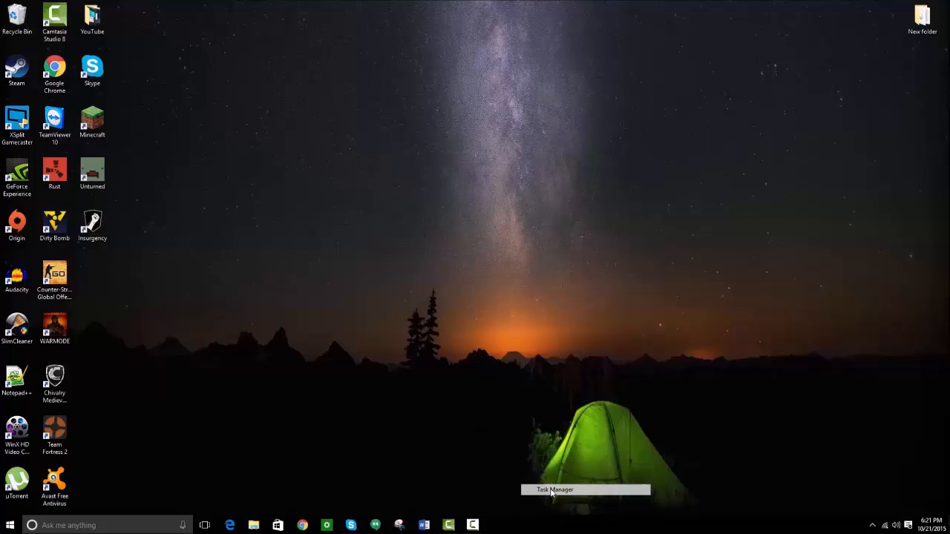
Step: End the Steam Client Bootstrapper process from Task Manager's full process list
{"action": "left_click", "coordinate": [552, 489]}
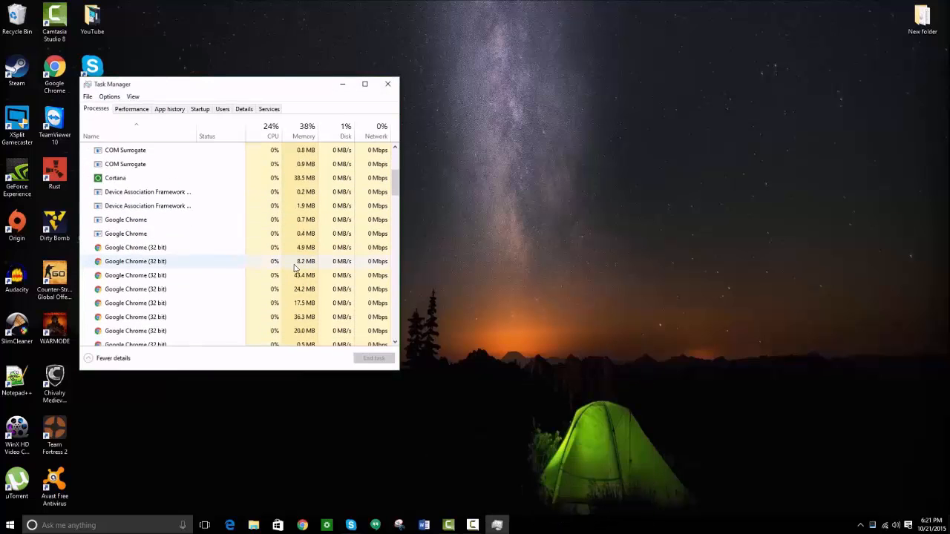
{"action": "scroll", "scroll_direction": "down", "scroll_amount": 3}
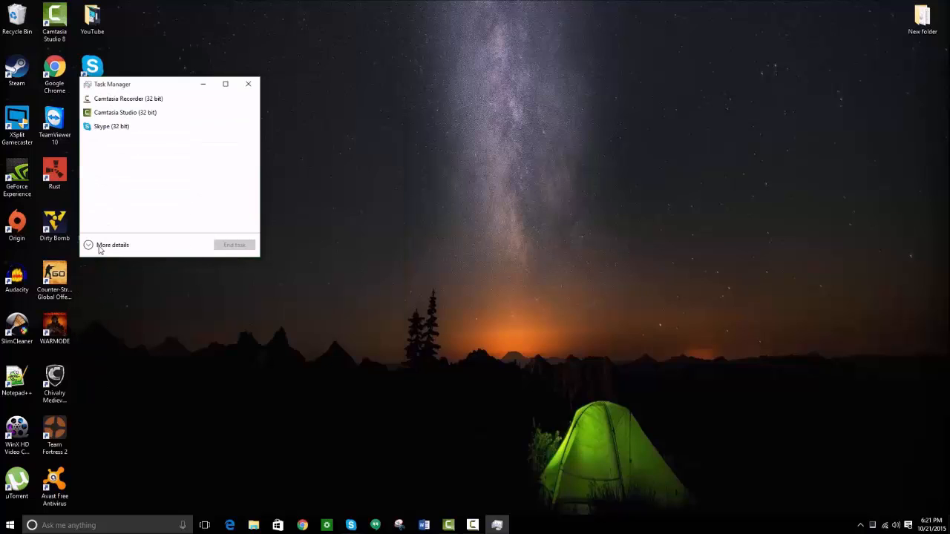
{"action": "left_click", "coordinate": [113, 245]}
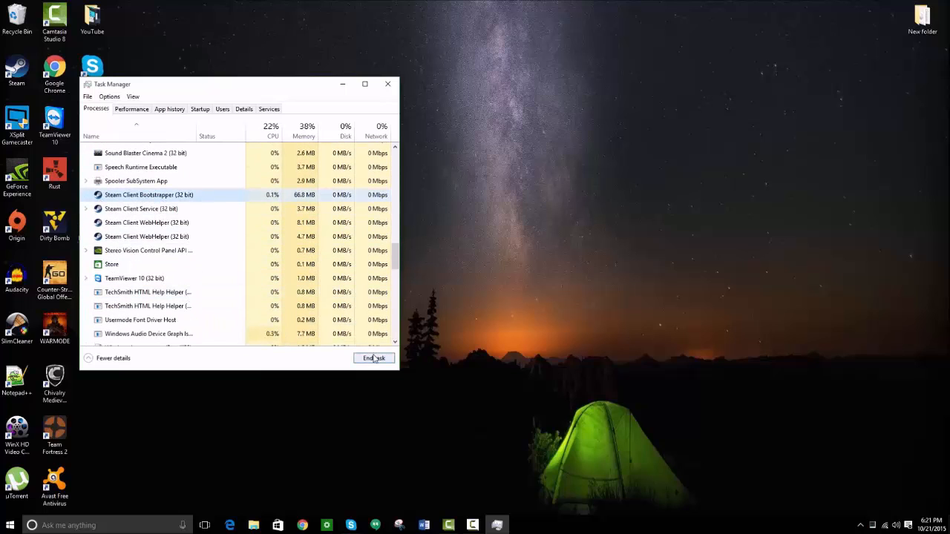
{"action": "left_click", "coordinate": [374, 357]}
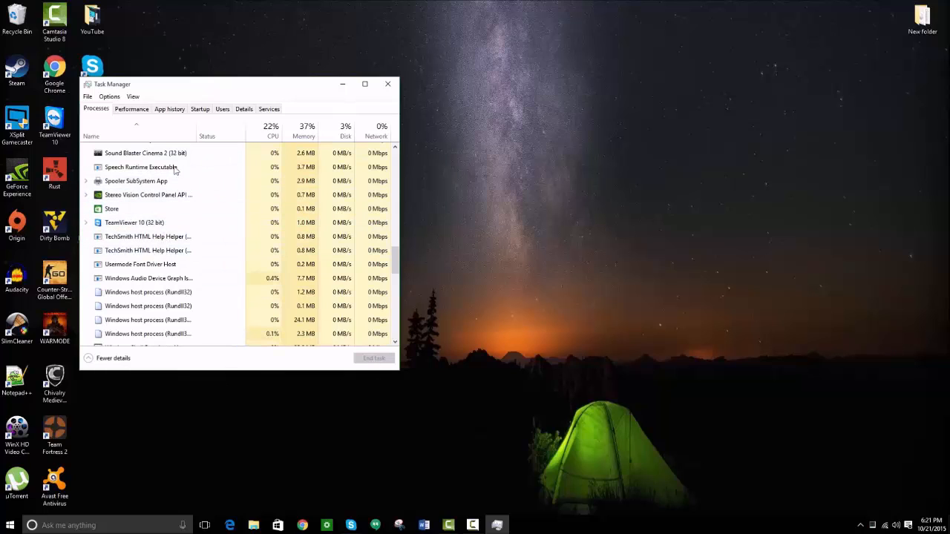
{"action": "left_click", "coordinate": [389, 83]}
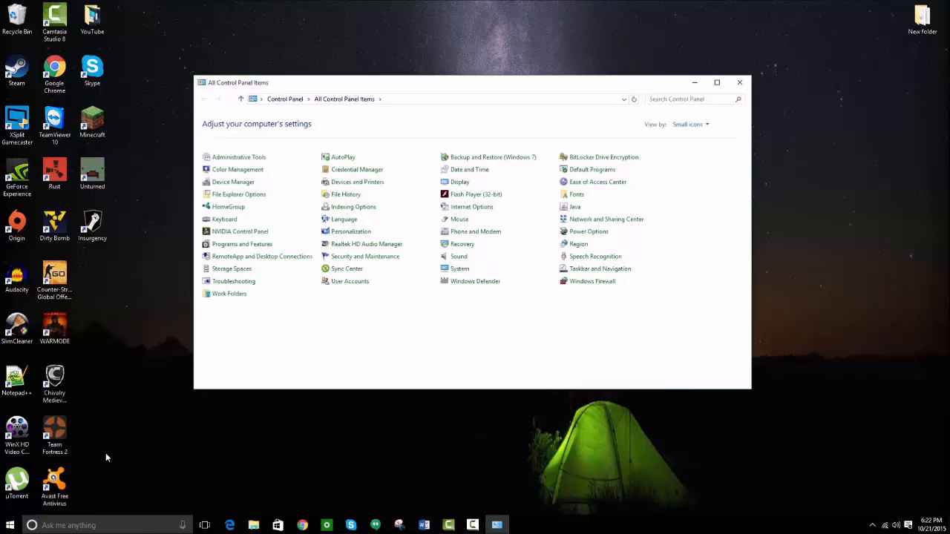
{"action": "mouse_move", "coordinate": [451, 350]}
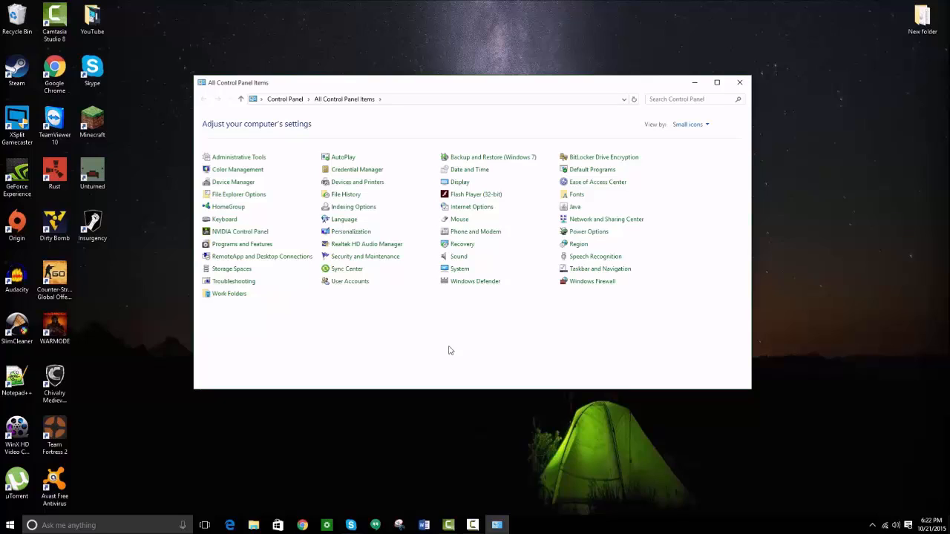
{"action": "mouse_move", "coordinate": [703, 124]}
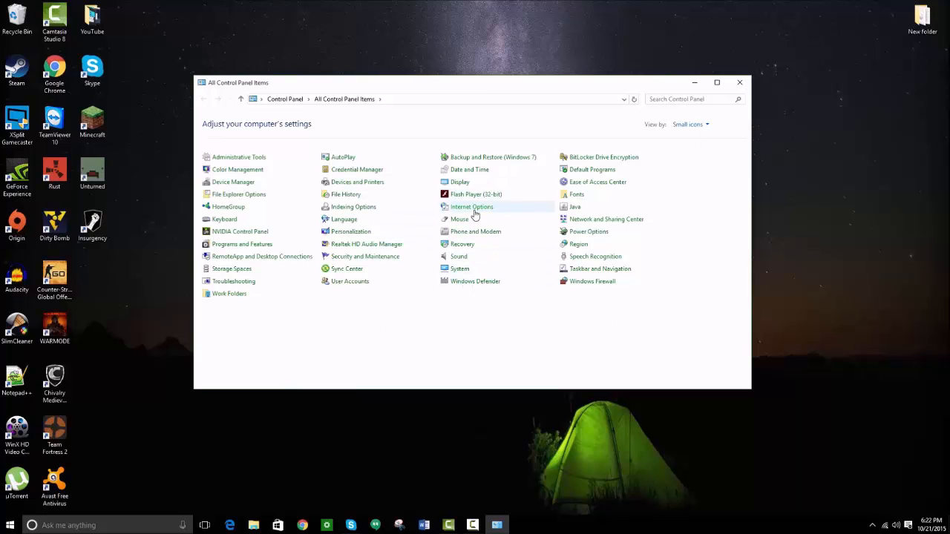
Step: In Internet Options LAN settings, uncheck 'Automatically detect settings' and confirm with OK
{"action": "left_click", "coordinate": [470, 206]}
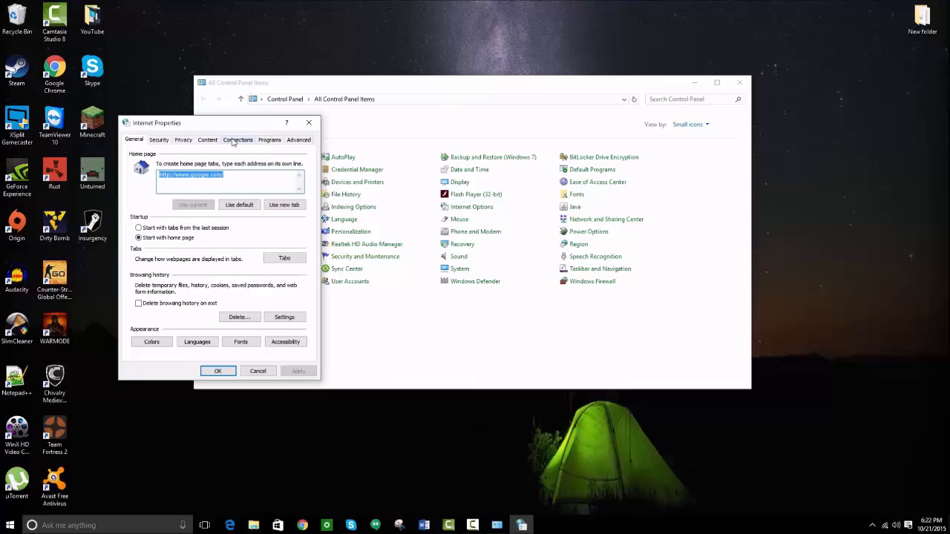
{"action": "left_click", "coordinate": [238, 140]}
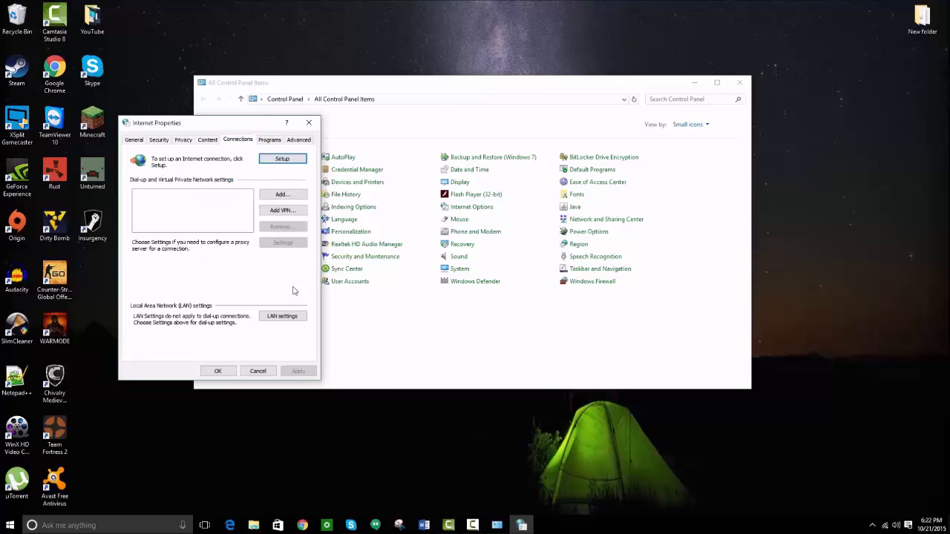
{"action": "left_click", "coordinate": [282, 314]}
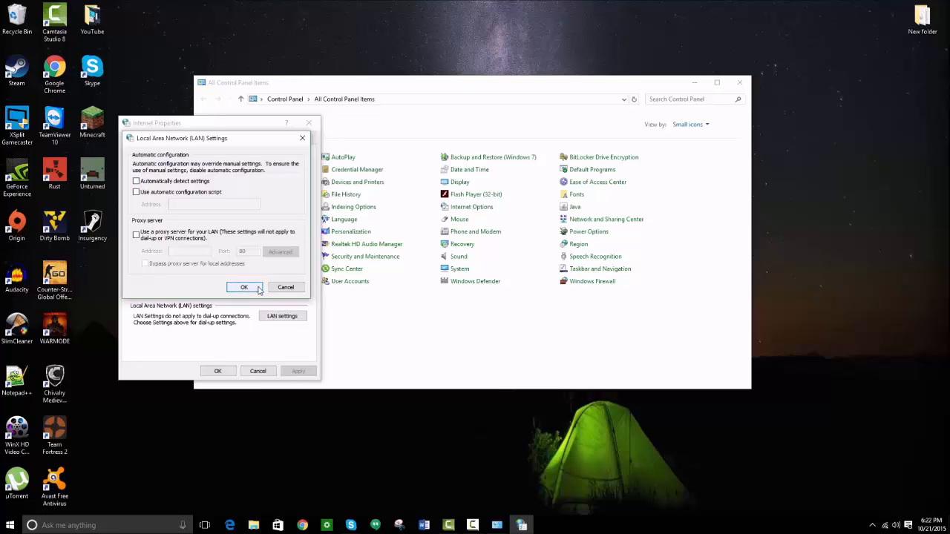
{"action": "left_click", "coordinate": [243, 288]}
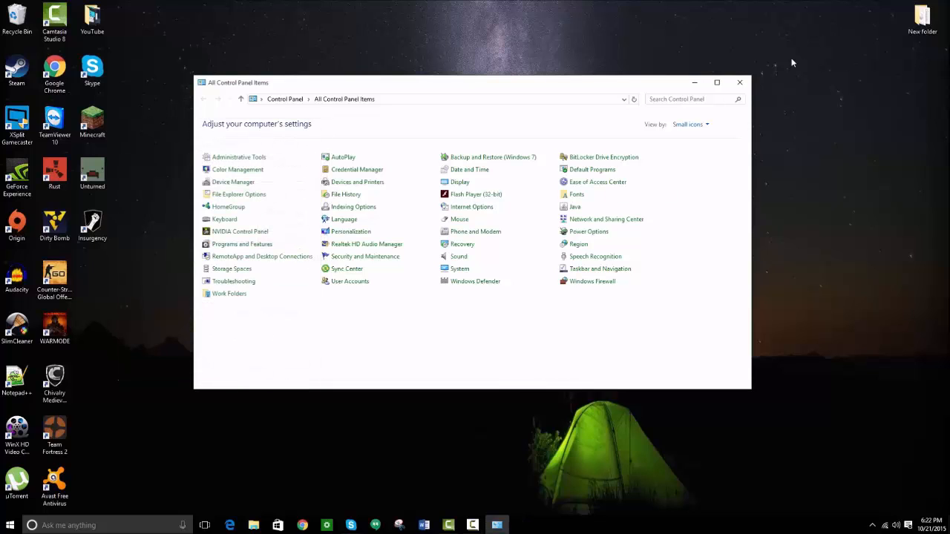
Step: Close the Control Panel window, leaving the desktop
{"action": "left_click", "coordinate": [739, 82]}
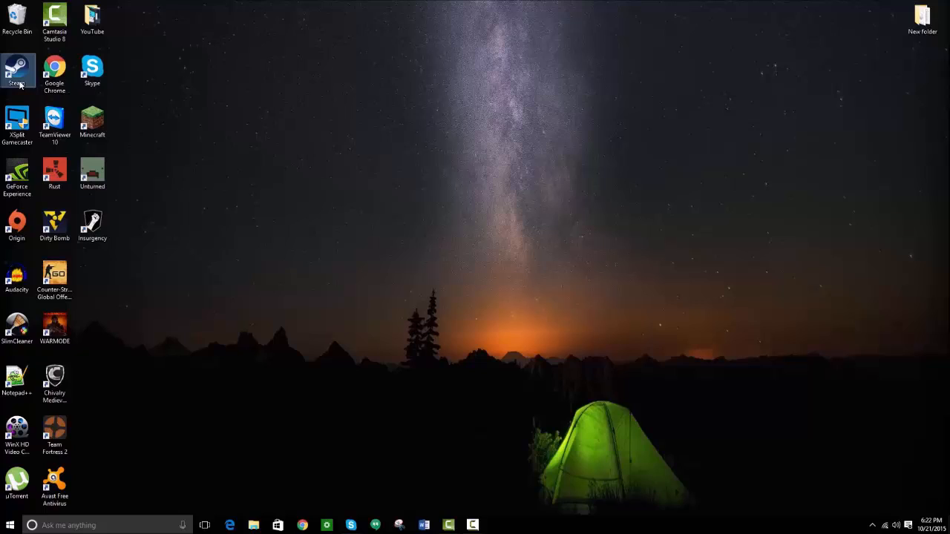
Step: Relaunch Steam from the desktop and dismiss the Update News popup
{"action": "double_click", "coordinate": [17, 67]}
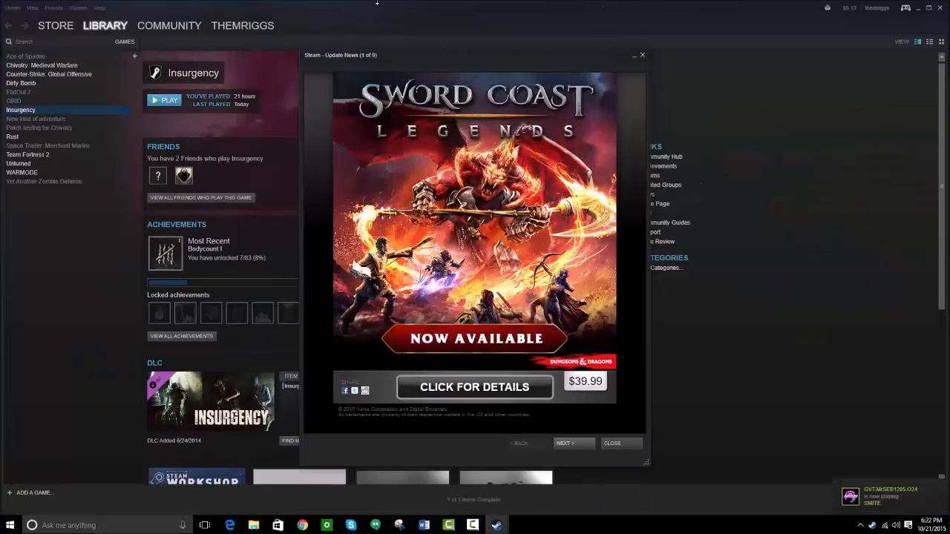
{"action": "left_click", "coordinate": [641, 55]}
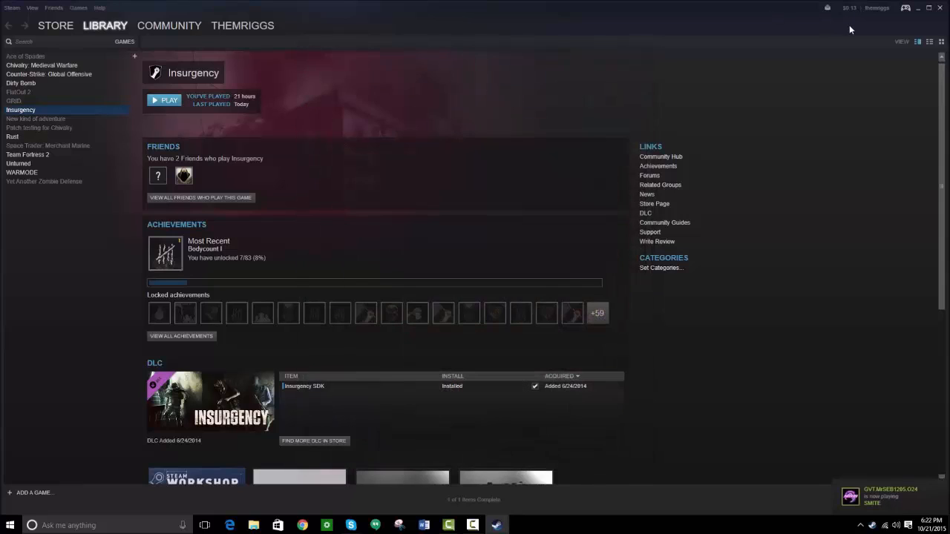